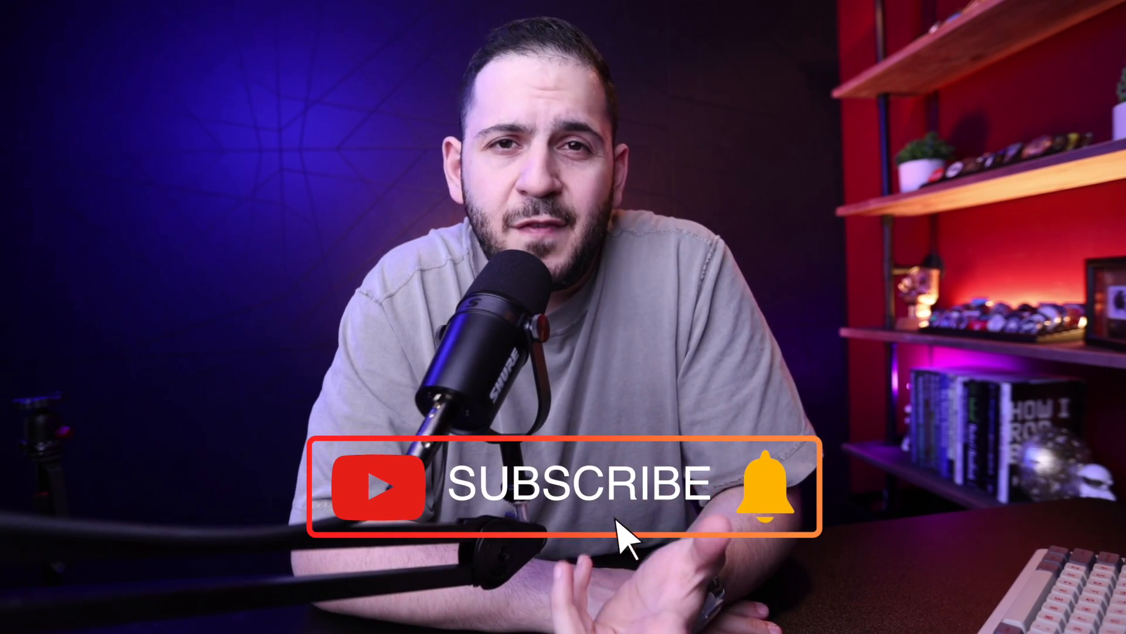
left_click(769, 481)
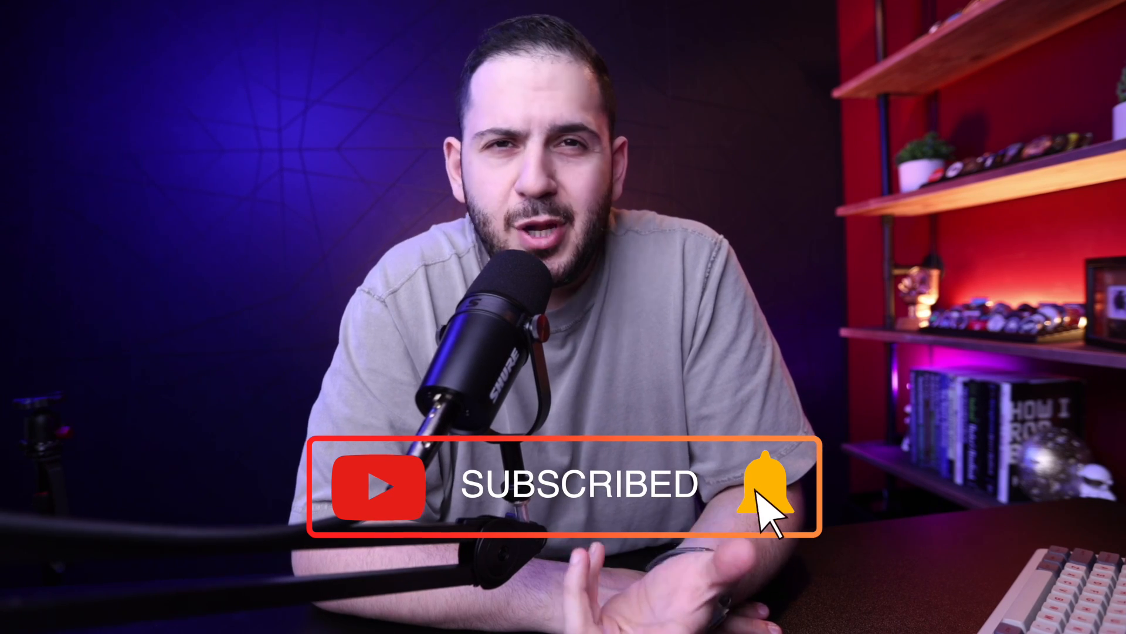